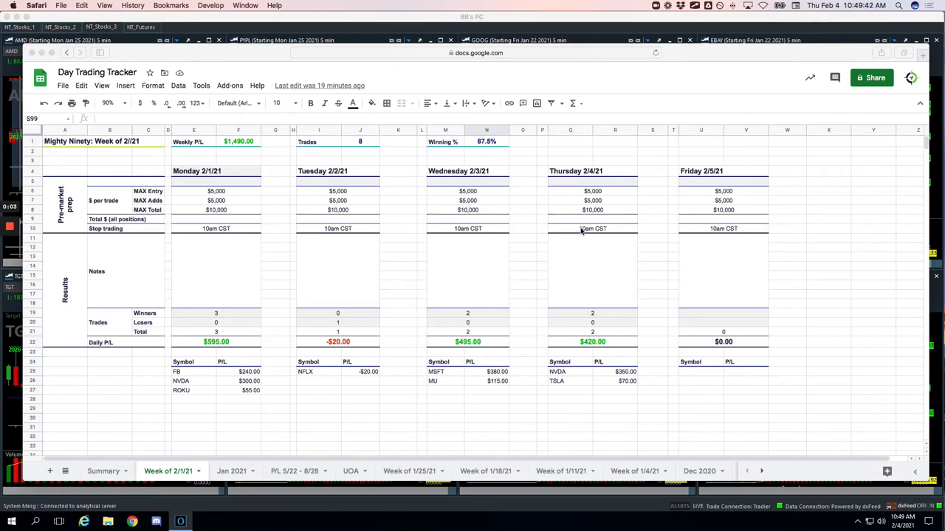
{"action": "mouse_move", "coordinate": [605, 276]}
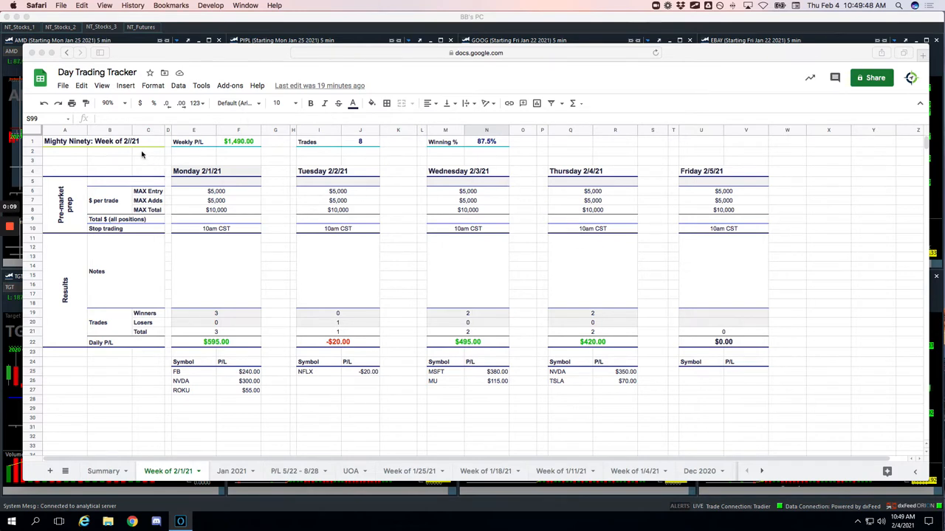
- Change merged cell A1's title to 'Mighty Ninety: Week of 2/1/21' and commit it
{"action": "left_click", "coordinate": [92, 141]}
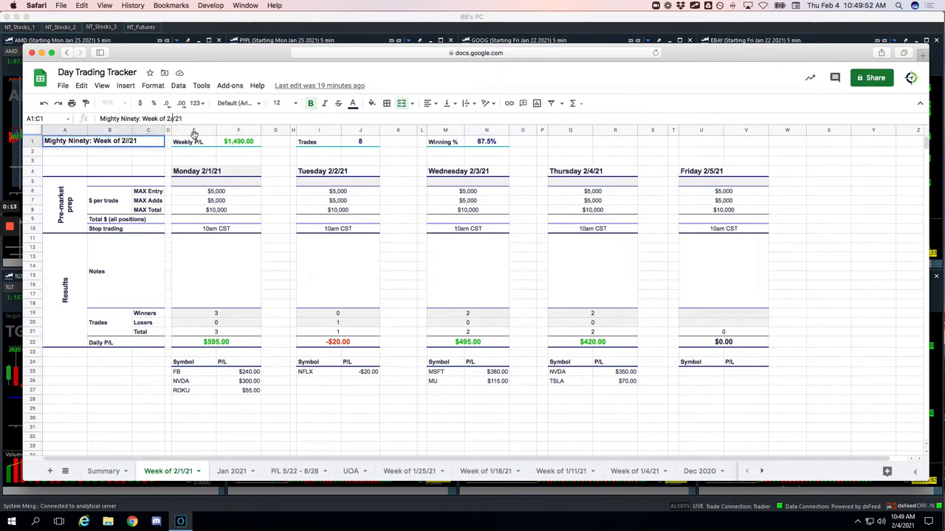
{"action": "mouse_move", "coordinate": [814, 320]}
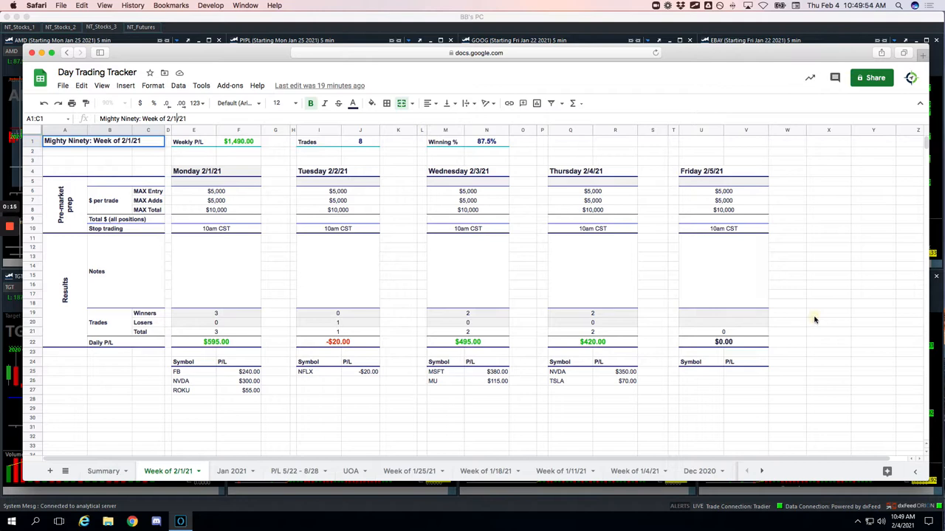
{"action": "left_click", "coordinate": [828, 312]}
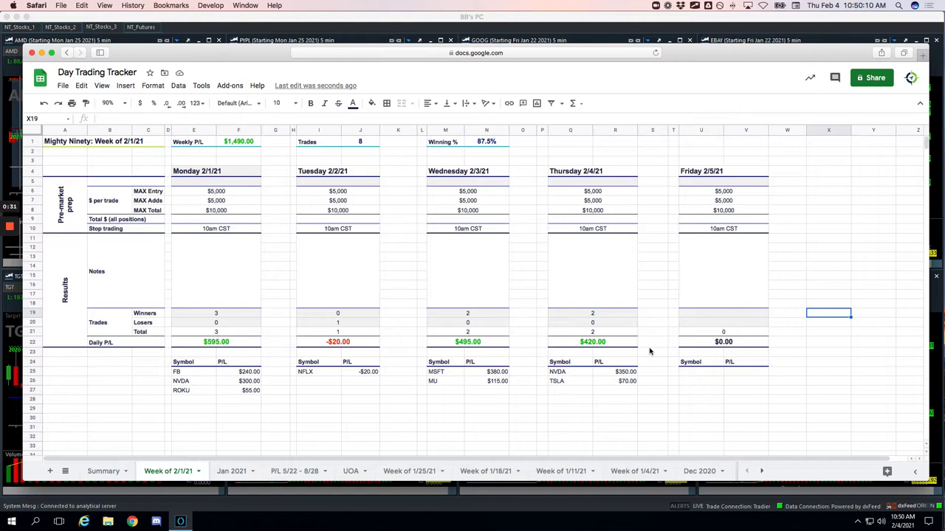
{"action": "mouse_move", "coordinate": [661, 379]}
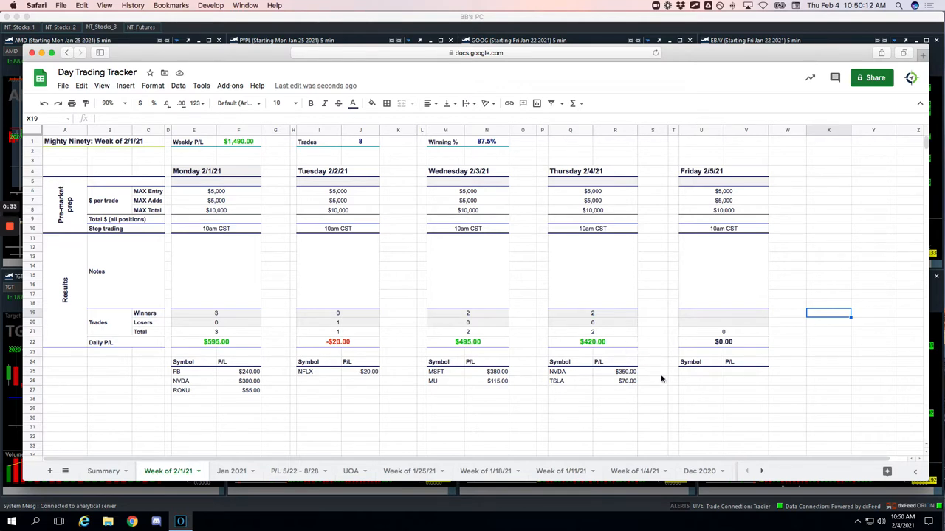
{"action": "left_click", "coordinate": [652, 371]}
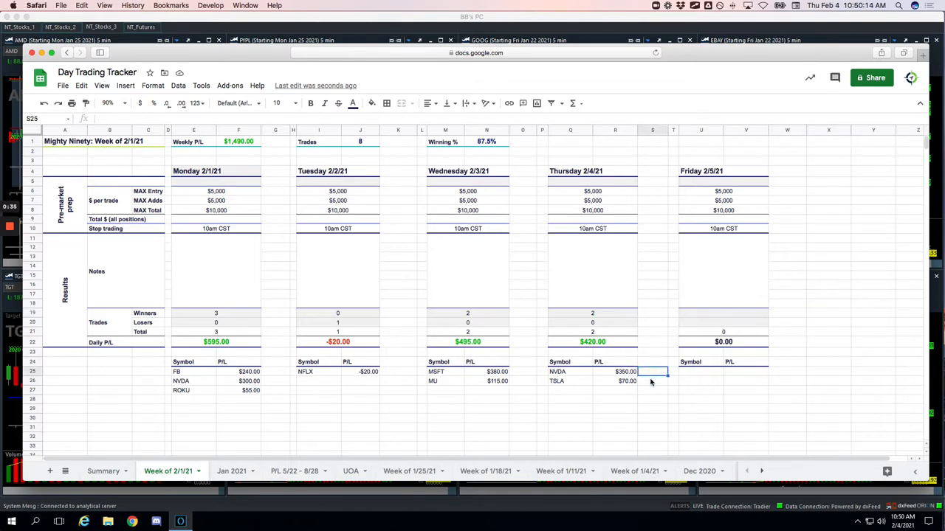
{"action": "scroll", "scroll_direction": "down", "scroll_amount": 3}
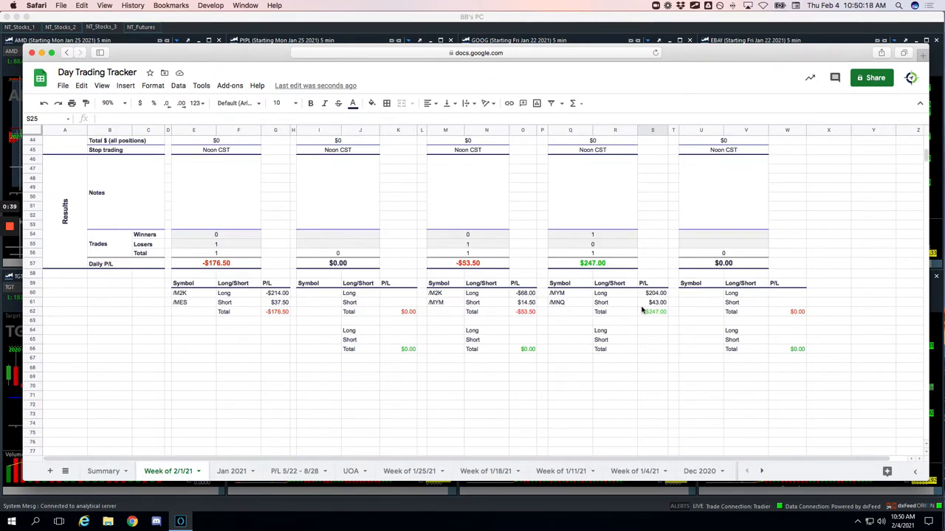
{"action": "mouse_move", "coordinate": [574, 310]}
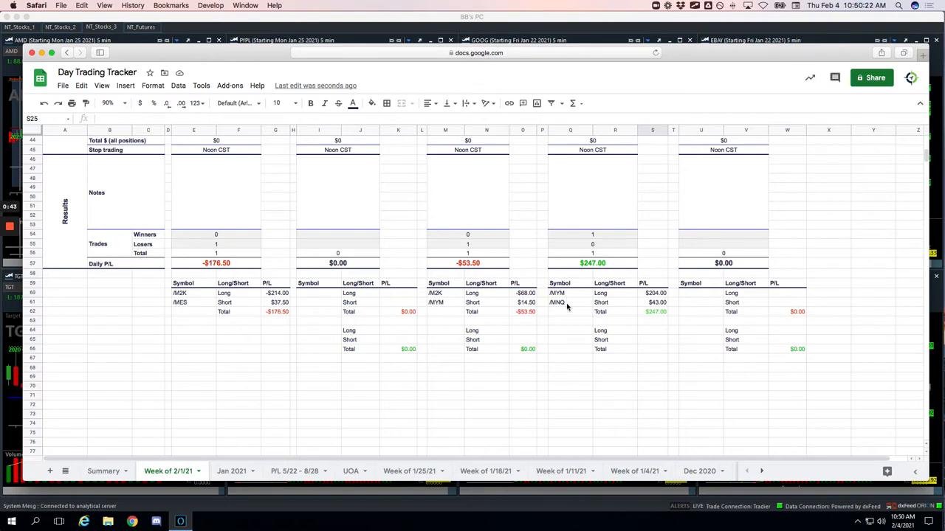
{"action": "scroll", "scroll_direction": "down", "scroll_amount": 3}
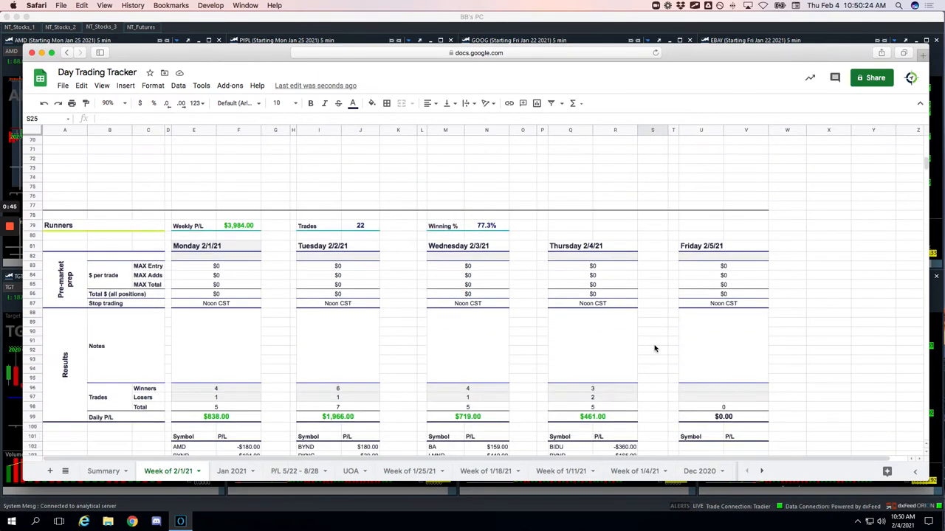
{"action": "scroll", "scroll_direction": "down", "scroll_amount": 3}
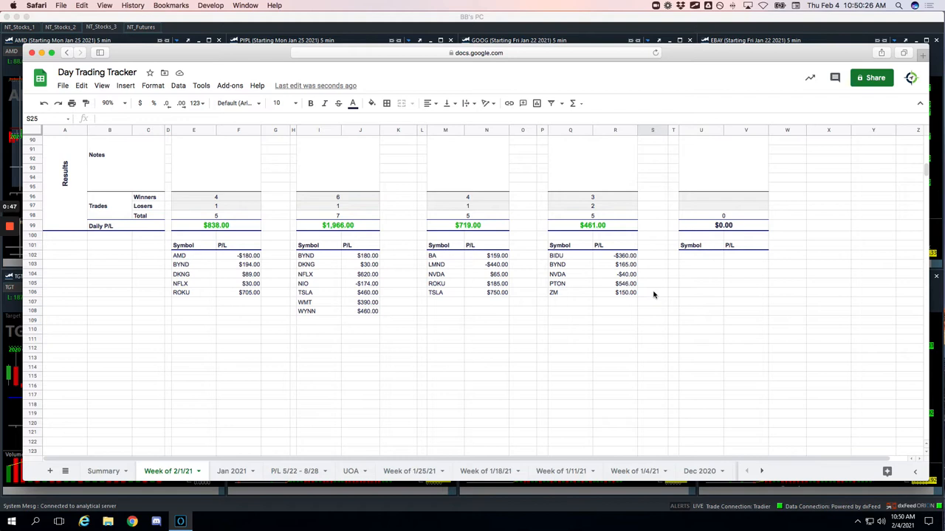
{"action": "mouse_move", "coordinate": [642, 266]}
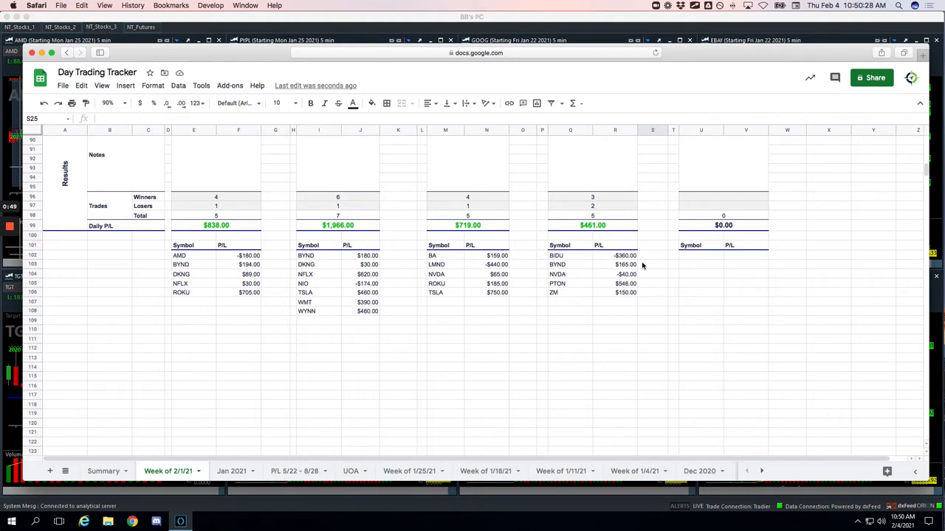
{"action": "mouse_move", "coordinate": [645, 268]}
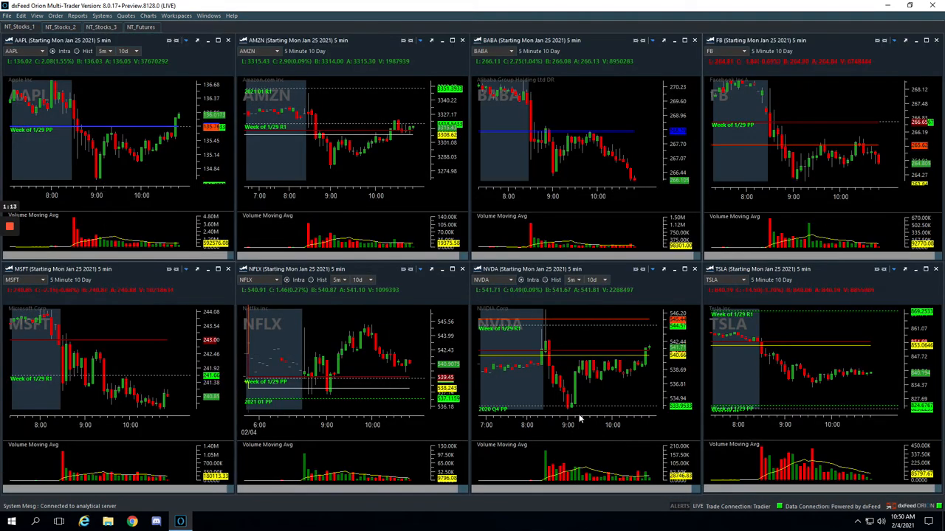
{"action": "mouse_move", "coordinate": [546, 348]}
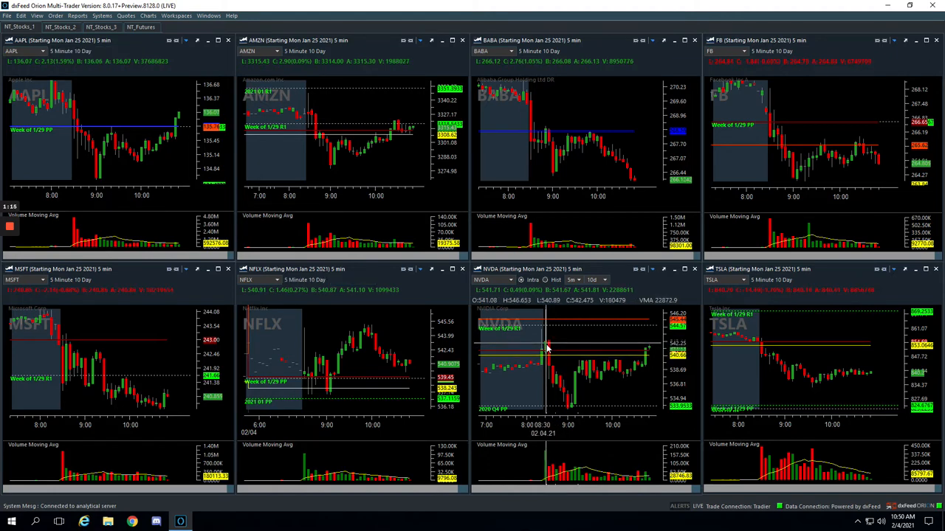
{"action": "mouse_move", "coordinate": [560, 391]}
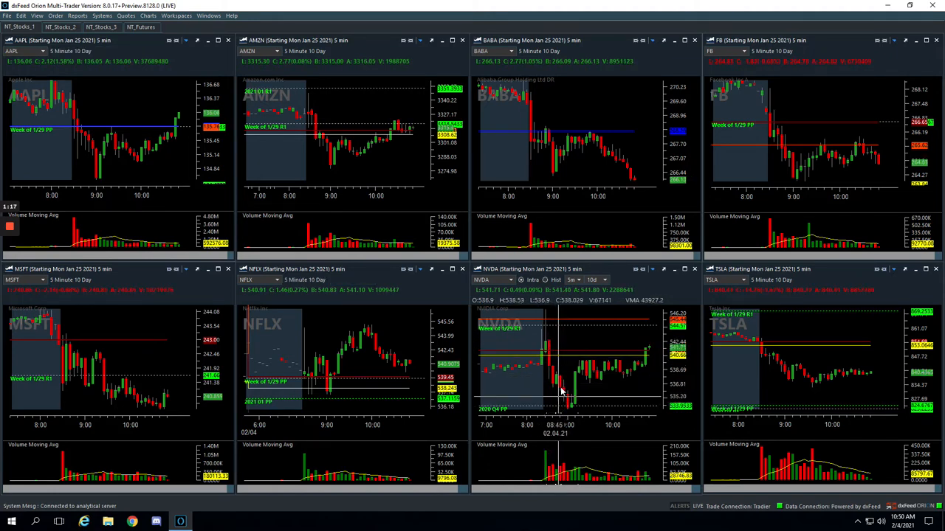
{"action": "mouse_move", "coordinate": [555, 389]}
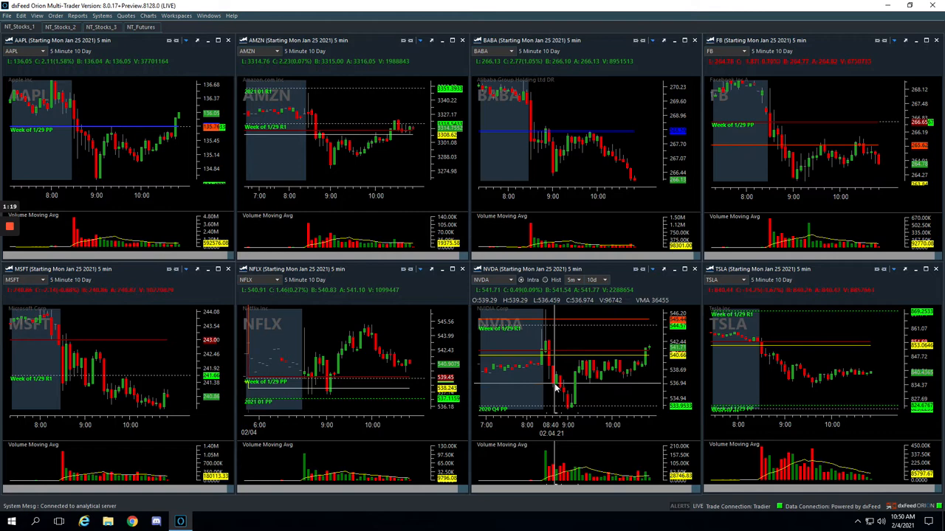
{"action": "mouse_move", "coordinate": [556, 378]}
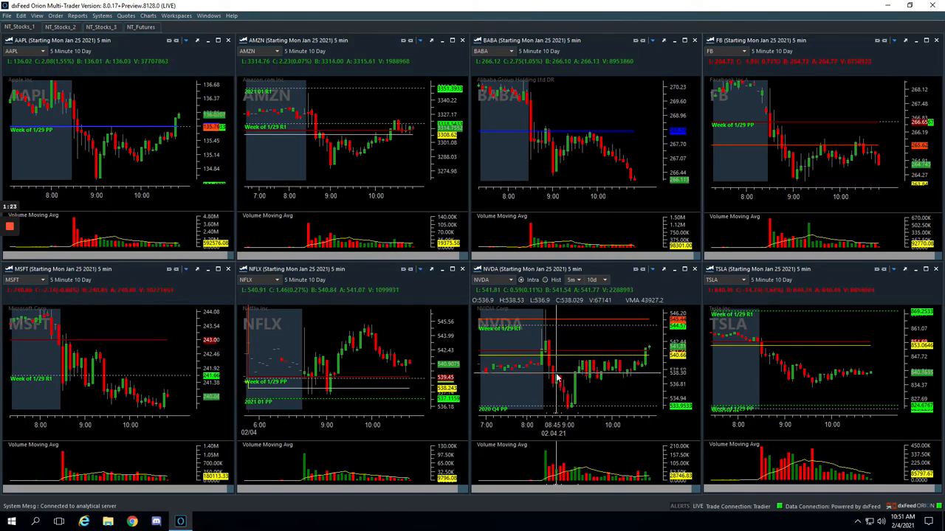
{"action": "mouse_move", "coordinate": [568, 409]}
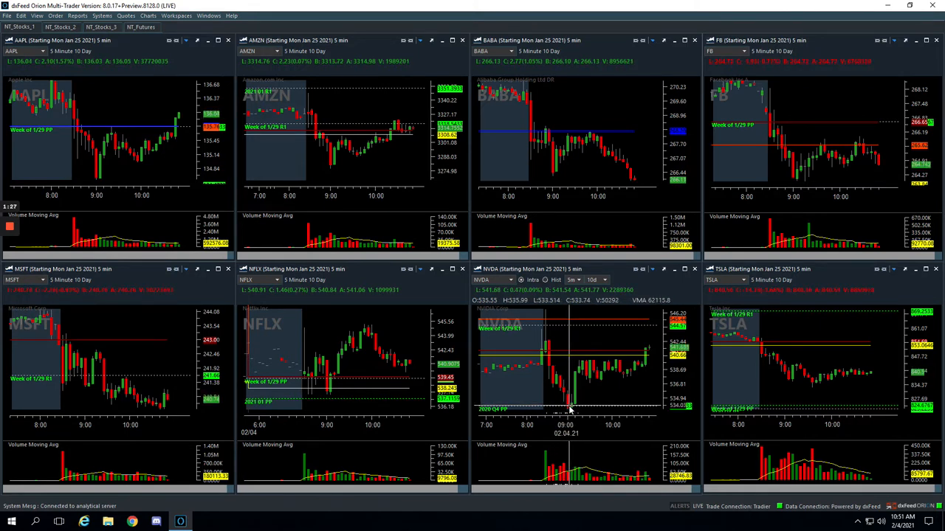
{"action": "mouse_move", "coordinate": [578, 374]}
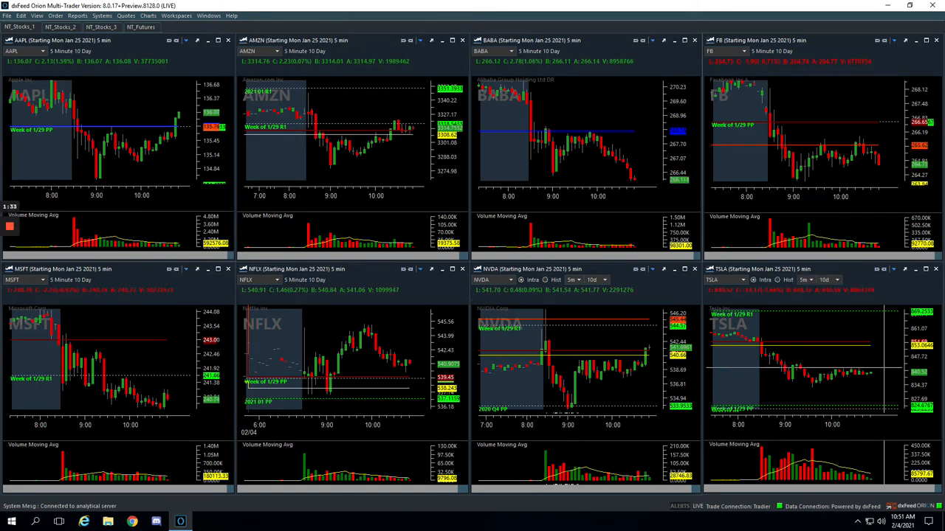
{"action": "mouse_move", "coordinate": [875, 369]}
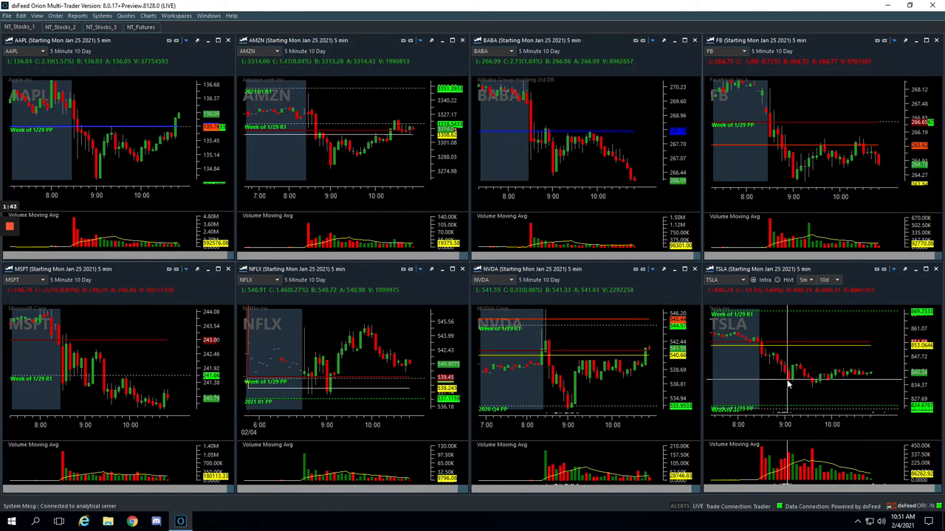
{"action": "mouse_move", "coordinate": [785, 379]}
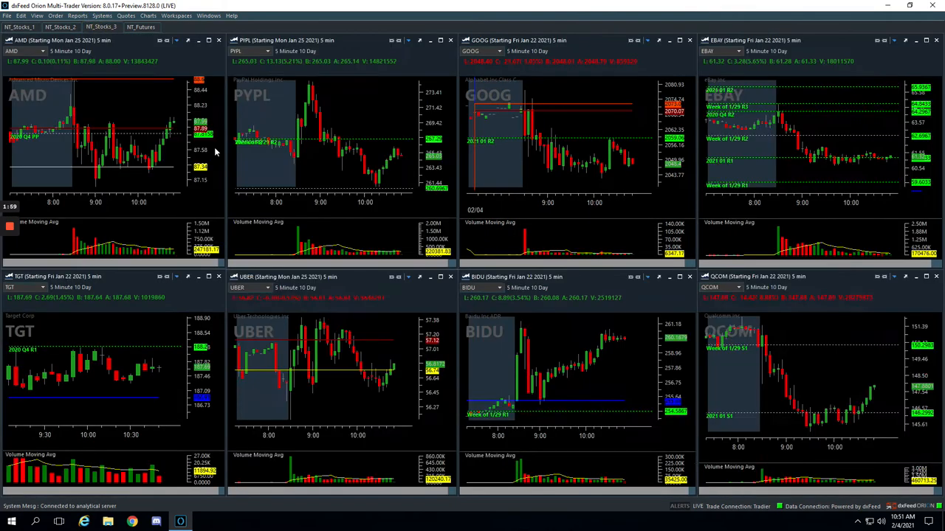
{"action": "mouse_move", "coordinate": [517, 406]}
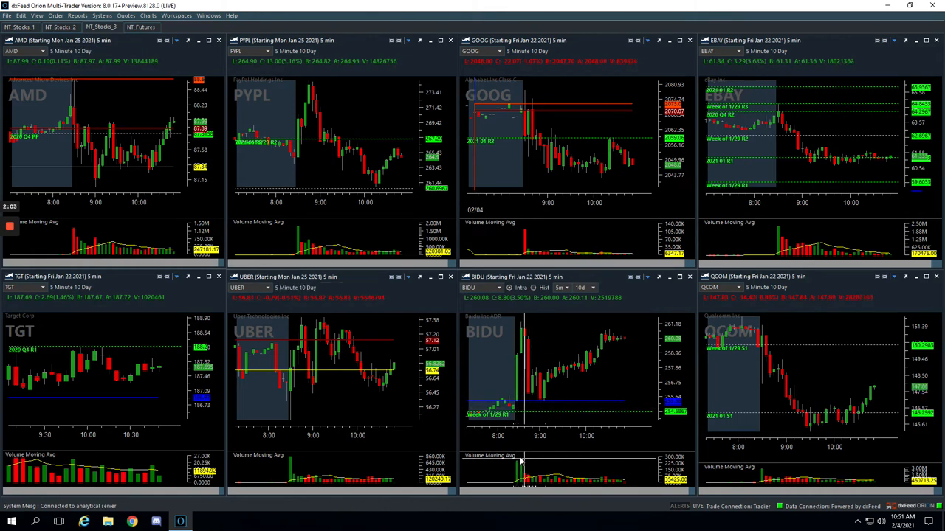
{"action": "mouse_move", "coordinate": [523, 343]}
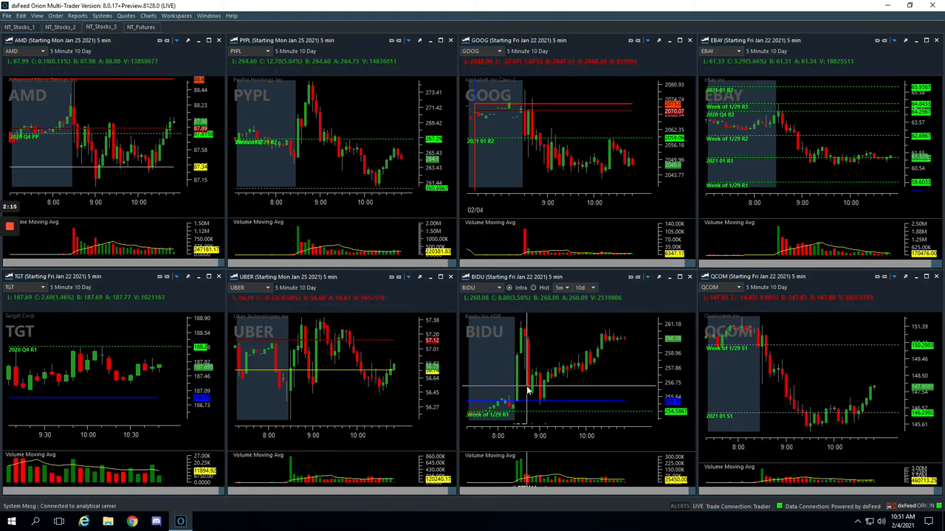
{"action": "mouse_move", "coordinate": [549, 382]}
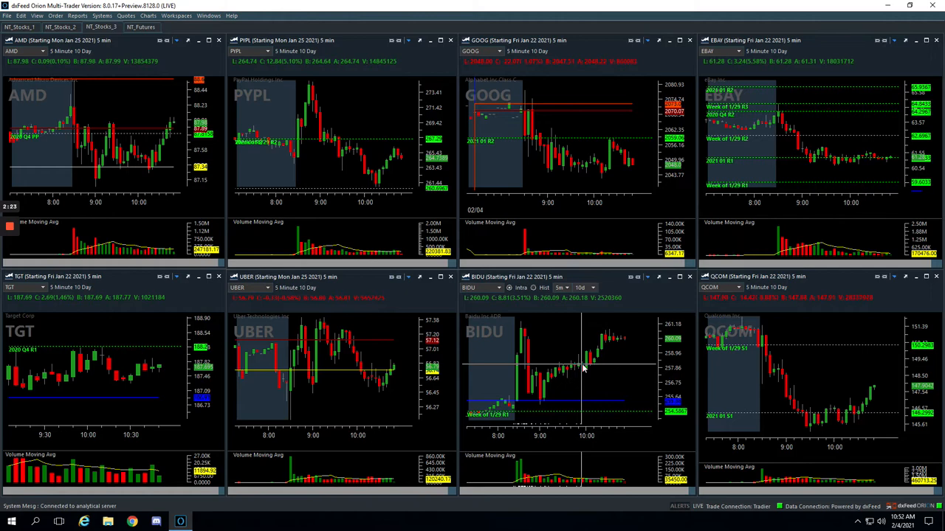
{"action": "mouse_move", "coordinate": [583, 362]}
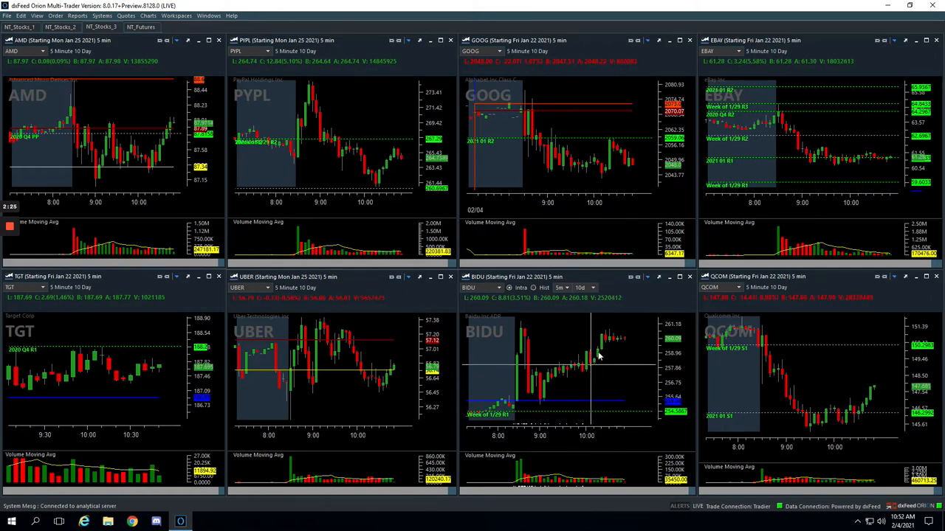
{"action": "mouse_move", "coordinate": [598, 343]}
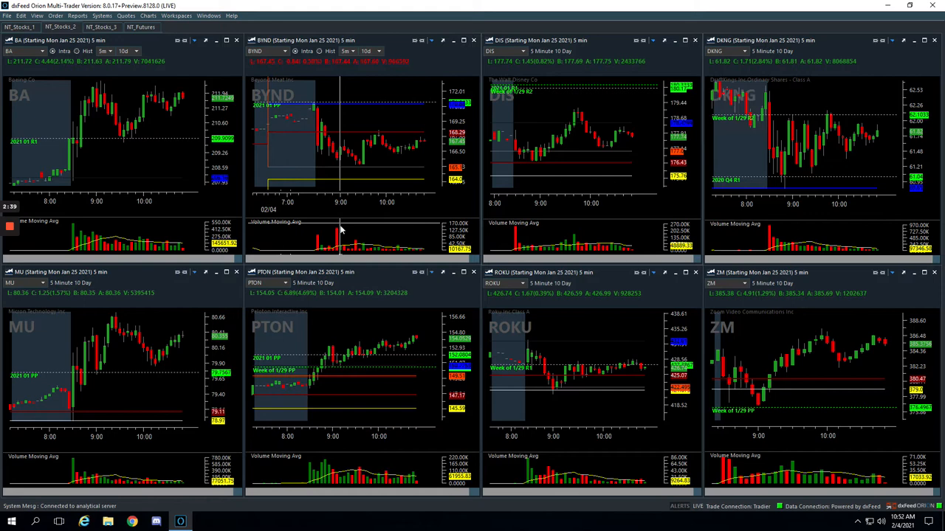
{"action": "mouse_move", "coordinate": [338, 162]}
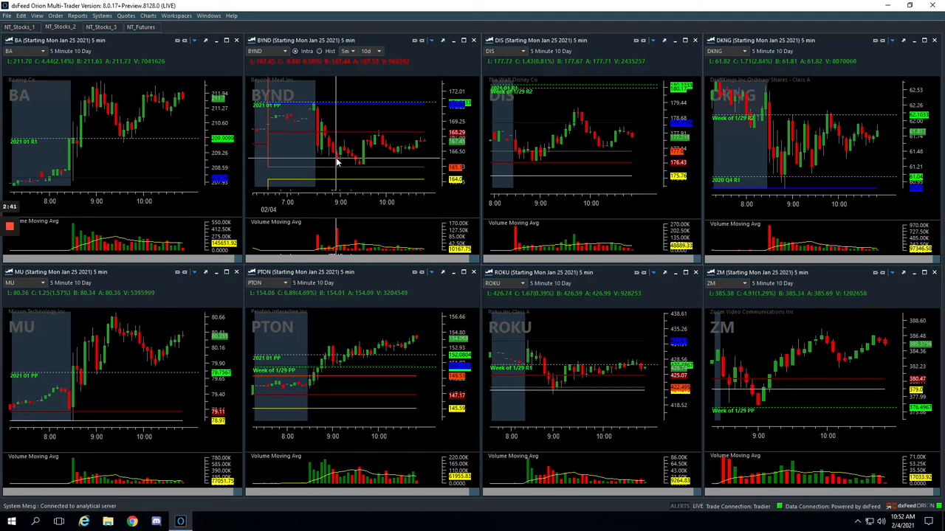
{"action": "mouse_move", "coordinate": [341, 146]}
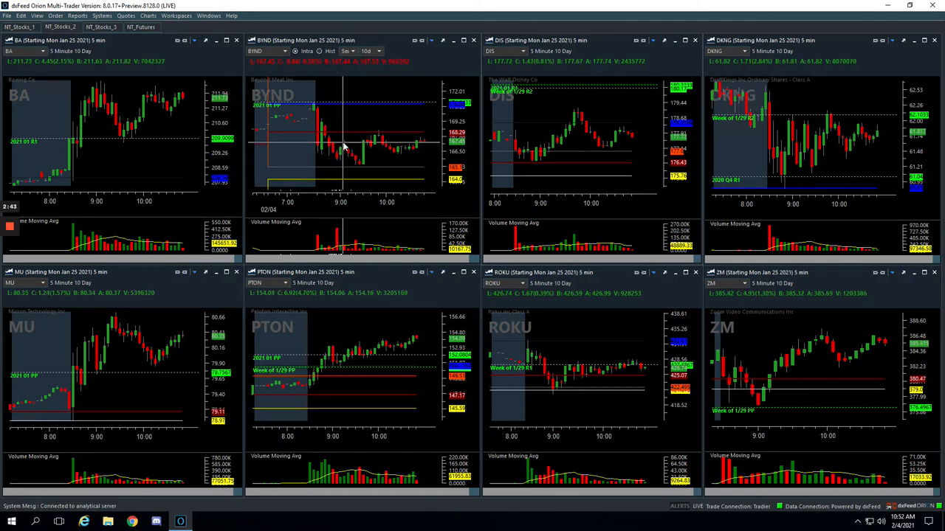
{"action": "mouse_move", "coordinate": [361, 165]}
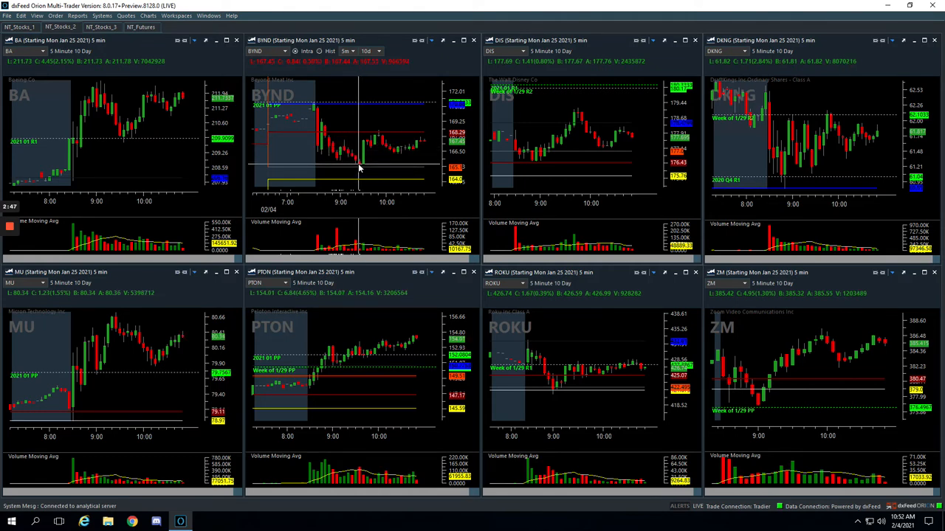
{"action": "mouse_move", "coordinate": [360, 177]}
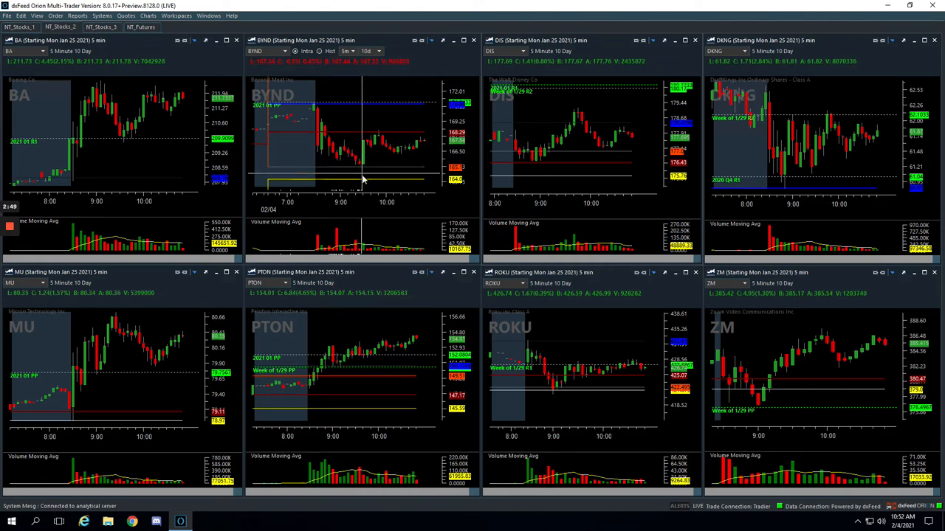
{"action": "mouse_move", "coordinate": [364, 144]}
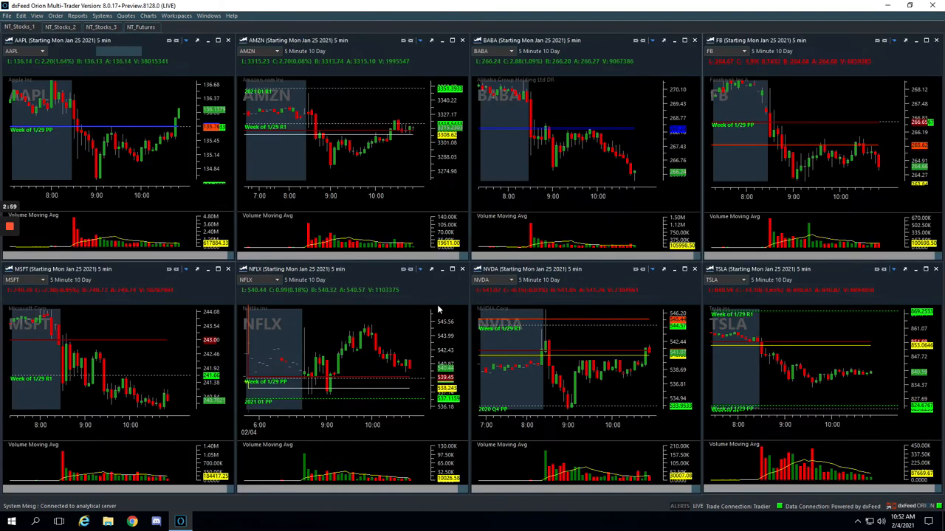
{"action": "mouse_move", "coordinate": [547, 348]}
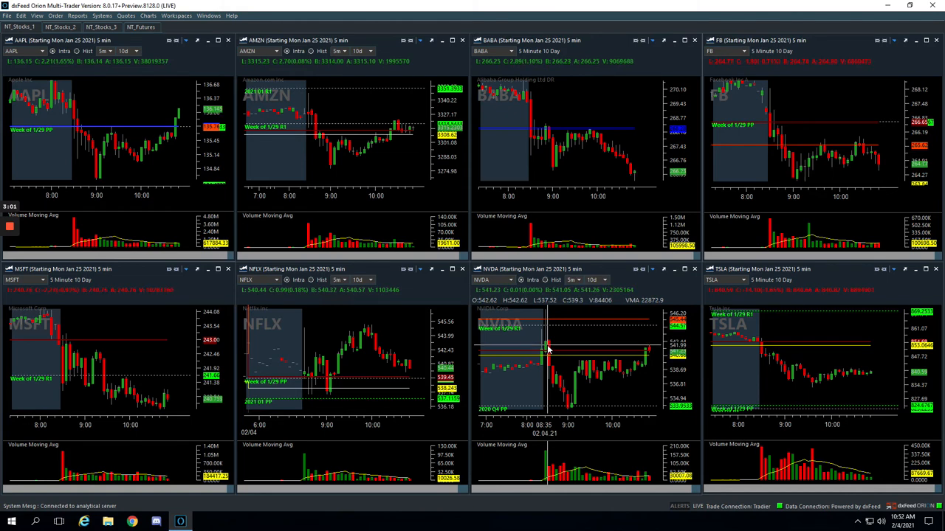
{"action": "mouse_move", "coordinate": [583, 365]}
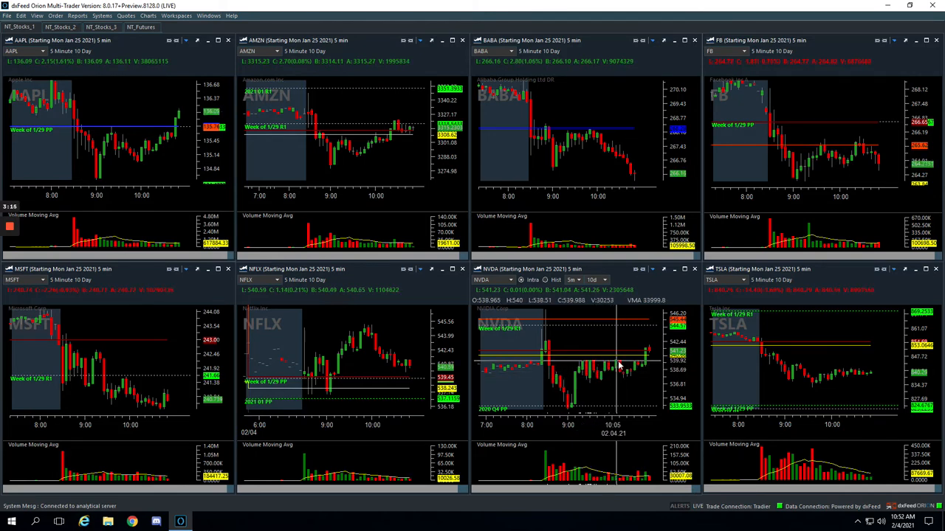
{"action": "mouse_move", "coordinate": [616, 365]}
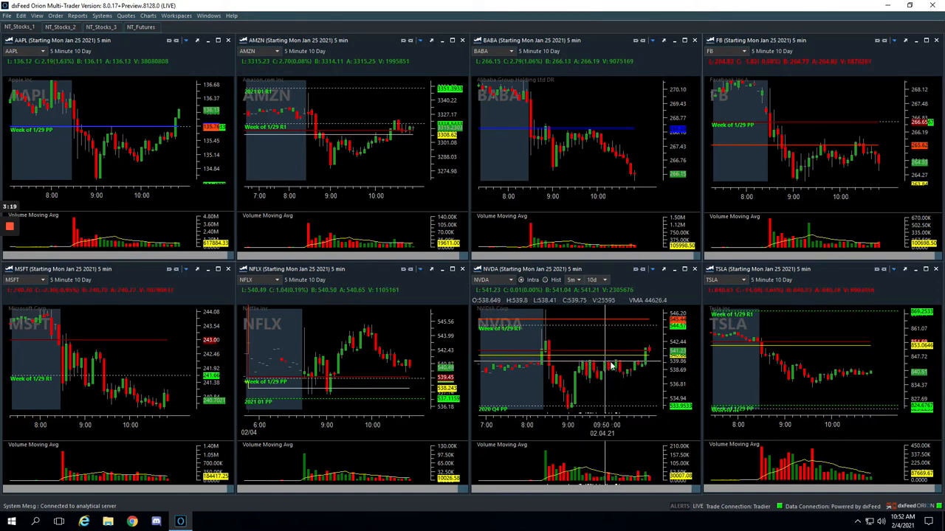
{"action": "mouse_move", "coordinate": [612, 367]}
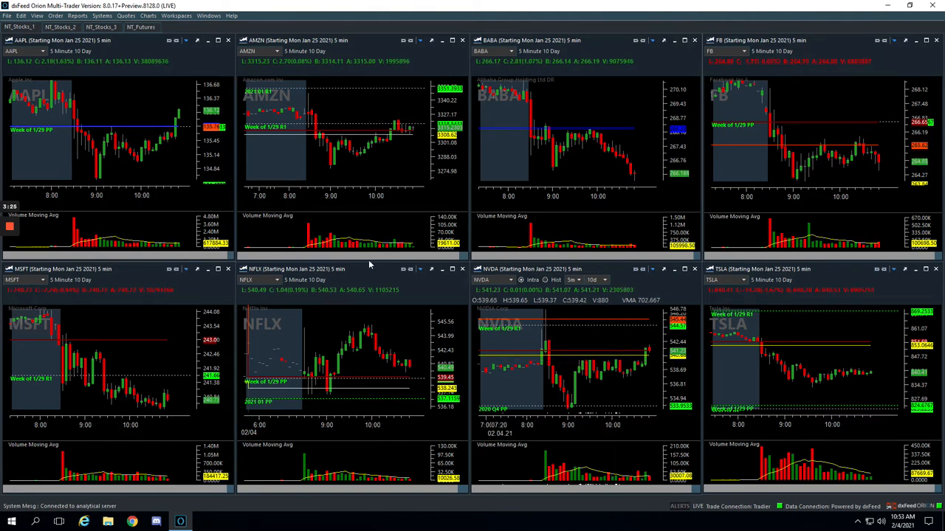
- Switch back to the NT_Stocks_2 workspace to examine the PTON chart
{"action": "left_click", "coordinate": [60, 27]}
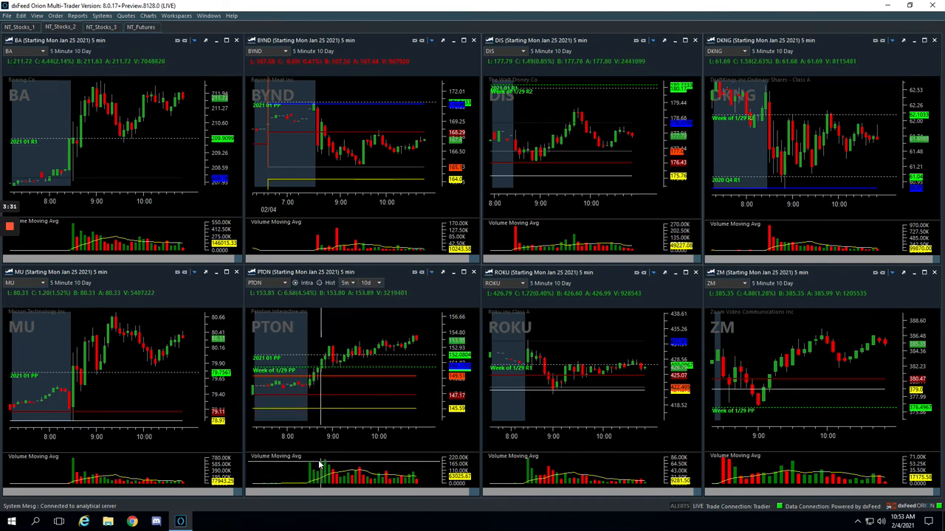
{"action": "mouse_move", "coordinate": [321, 378]}
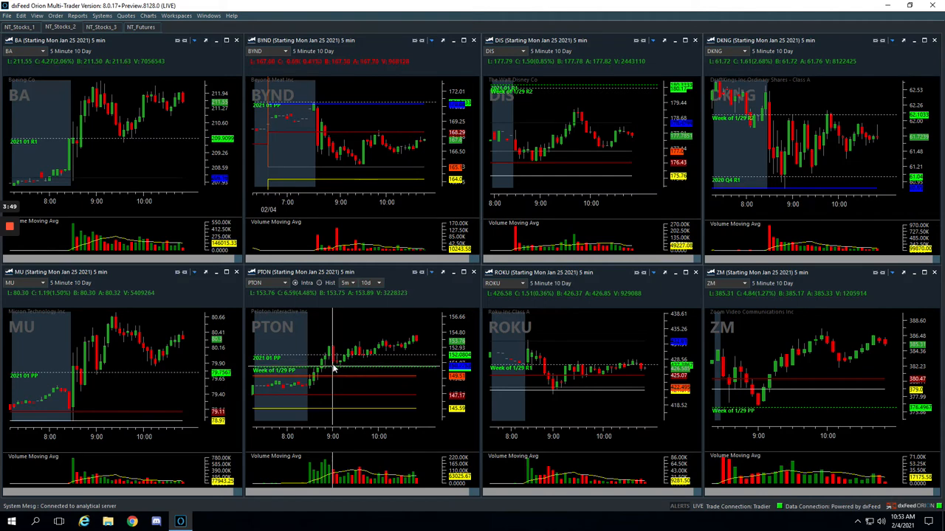
{"action": "mouse_move", "coordinate": [344, 363]}
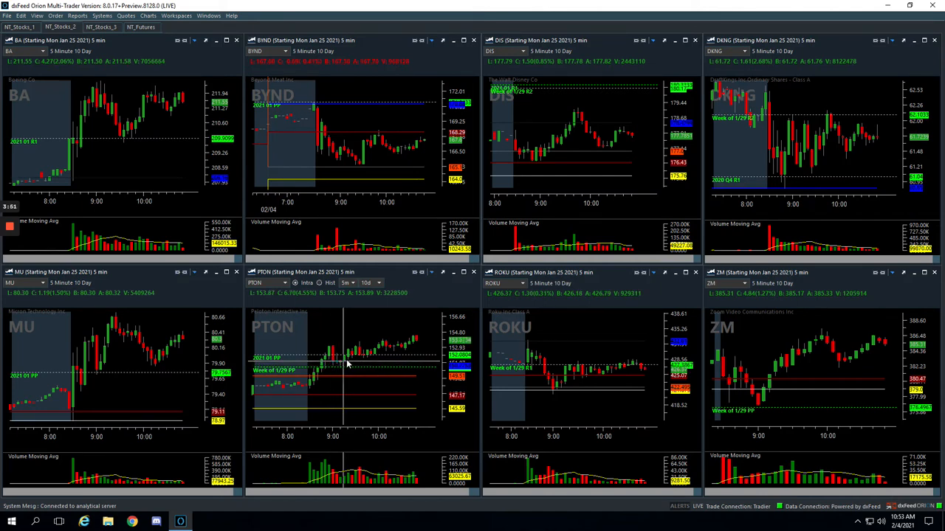
{"action": "mouse_move", "coordinate": [358, 351]}
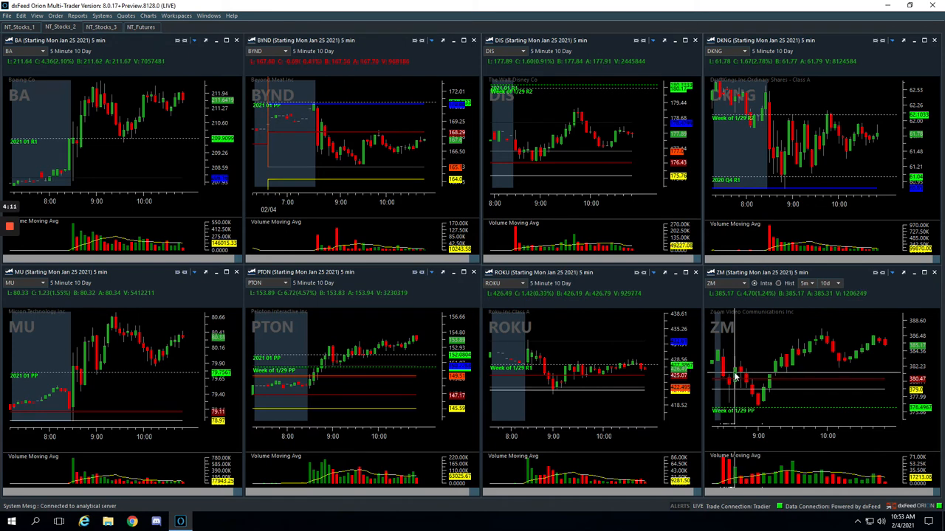
{"action": "mouse_move", "coordinate": [760, 408]}
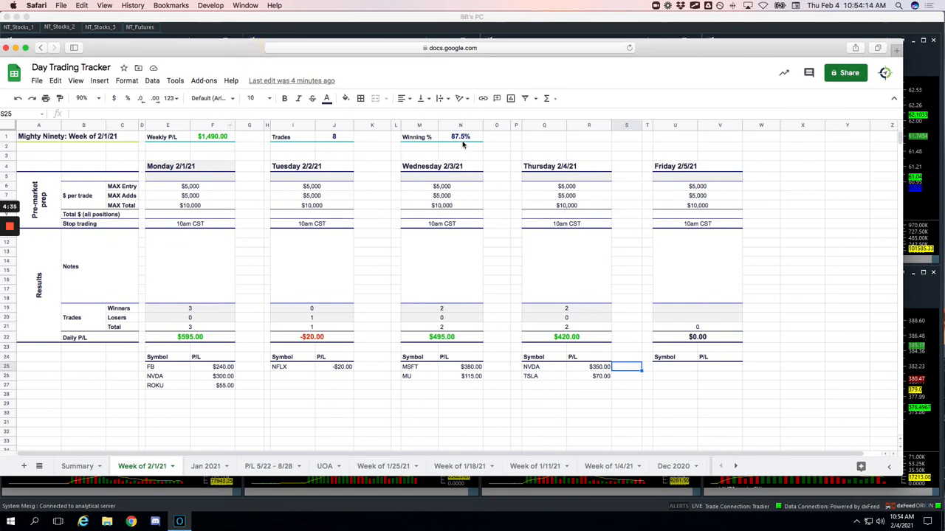
- Inspect the Winning % formula, then scroll down through the tracker sections
{"action": "left_click", "coordinate": [459, 137]}
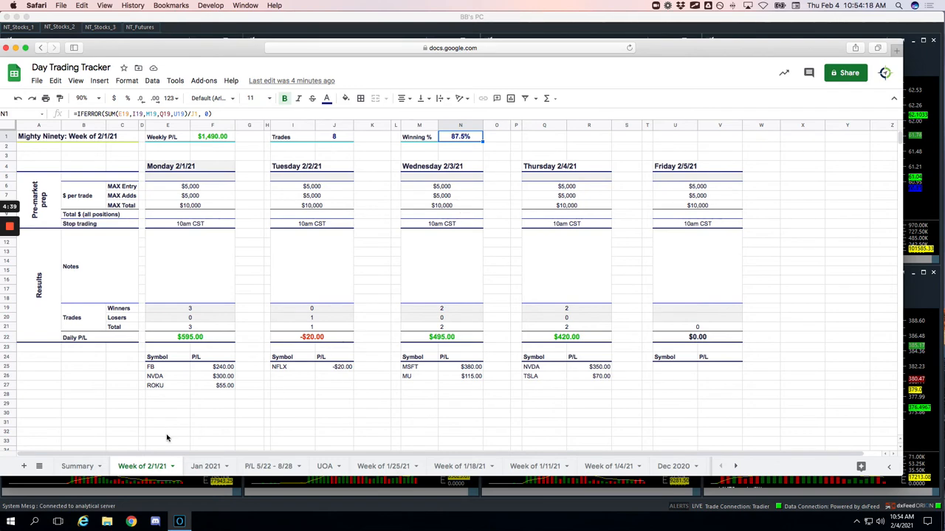
{"action": "scroll", "scroll_direction": "down", "scroll_amount": 3}
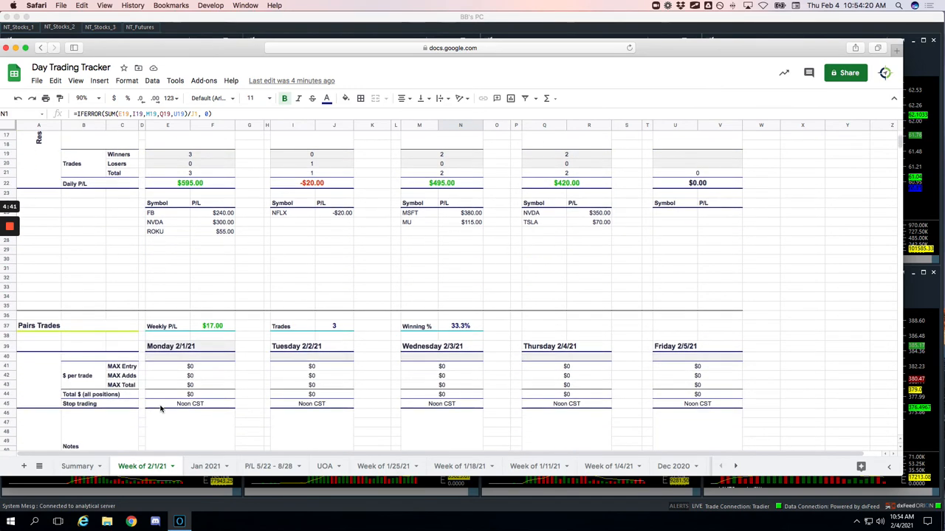
{"action": "scroll", "scroll_direction": "down", "scroll_amount": 3}
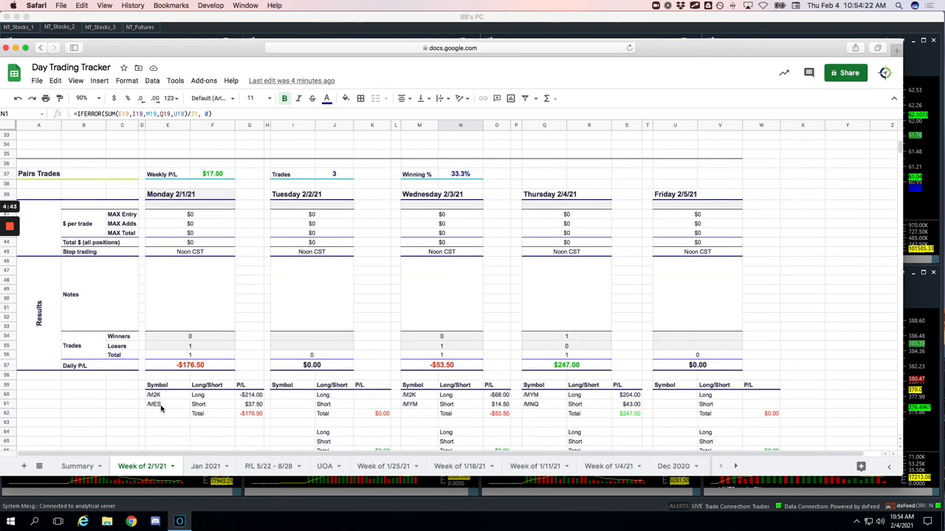
{"action": "mouse_move", "coordinate": [258, 219]}
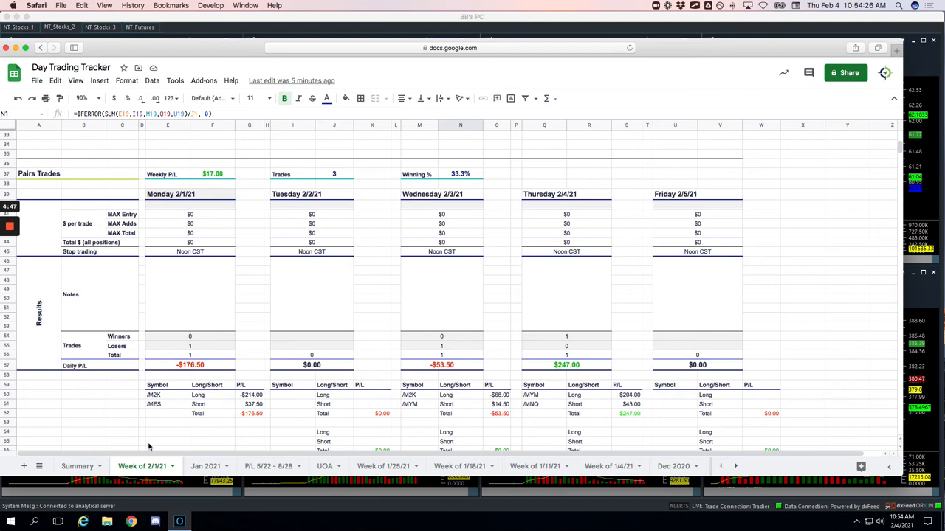
{"action": "scroll", "scroll_direction": "down", "scroll_amount": 3}
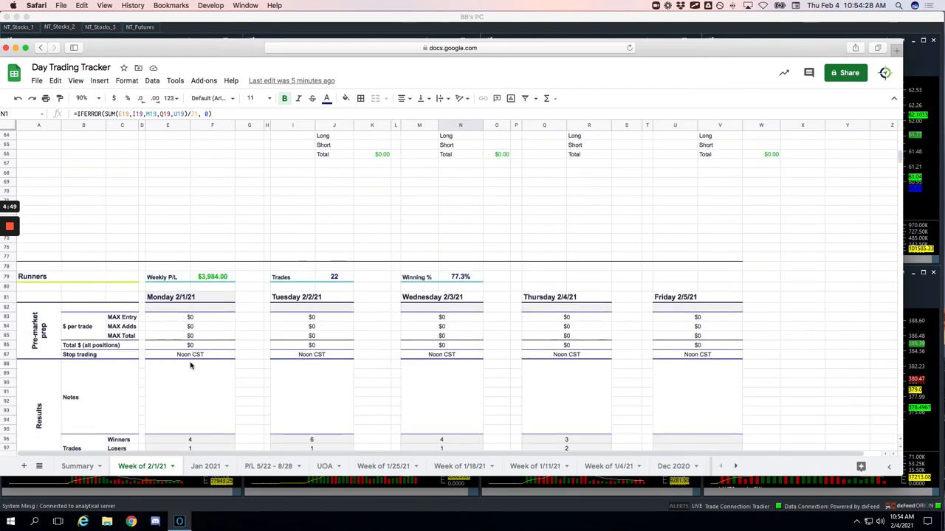
{"action": "scroll", "scroll_direction": "down", "scroll_amount": 3}
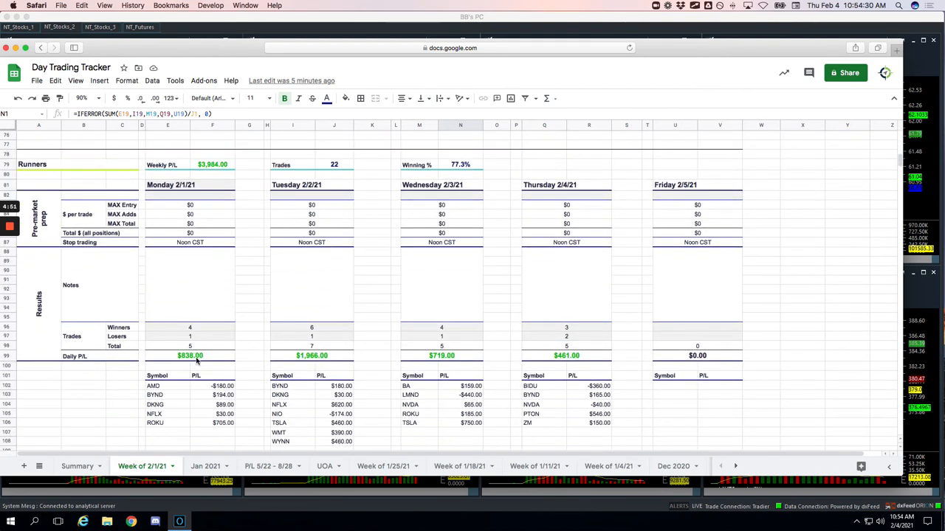
- Inspect the Runners Weekly P/L, trade count and winning percentage formulas
{"action": "left_click", "coordinate": [212, 163]}
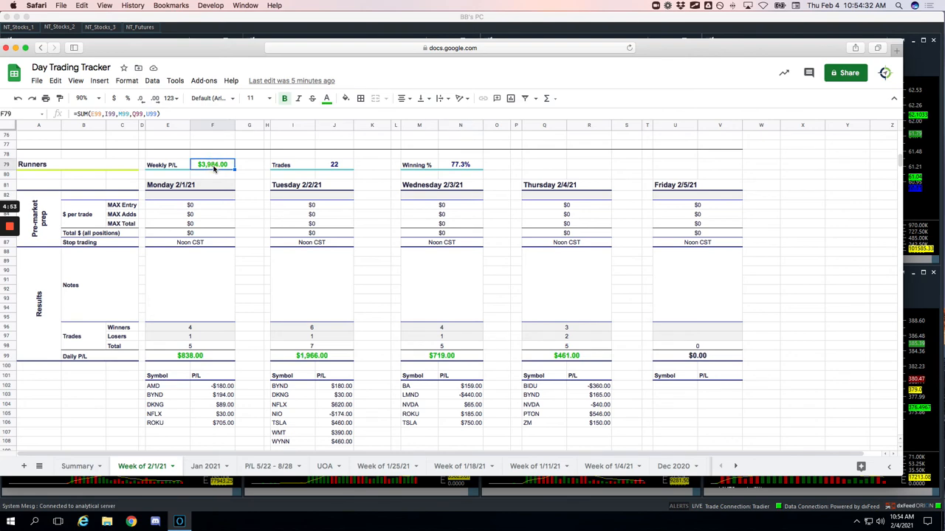
{"action": "left_click", "coordinate": [333, 165]}
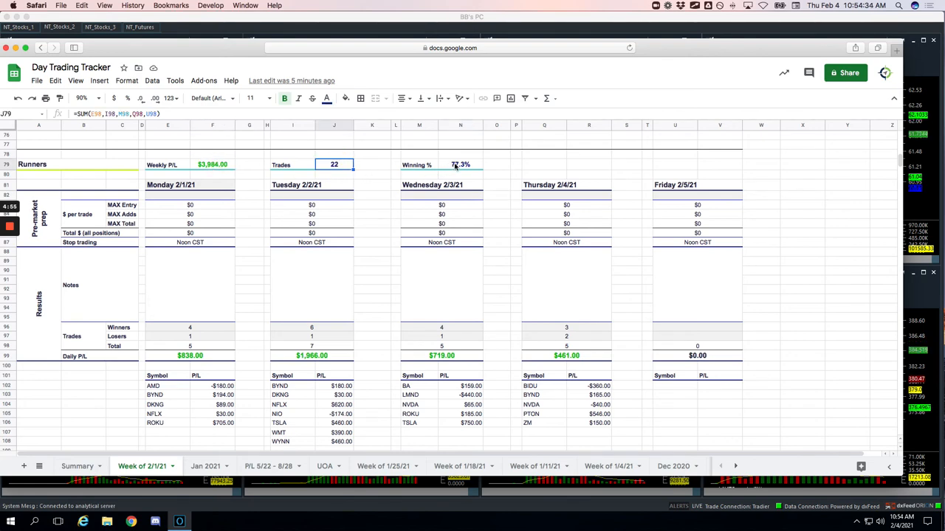
{"action": "left_click", "coordinate": [460, 164]}
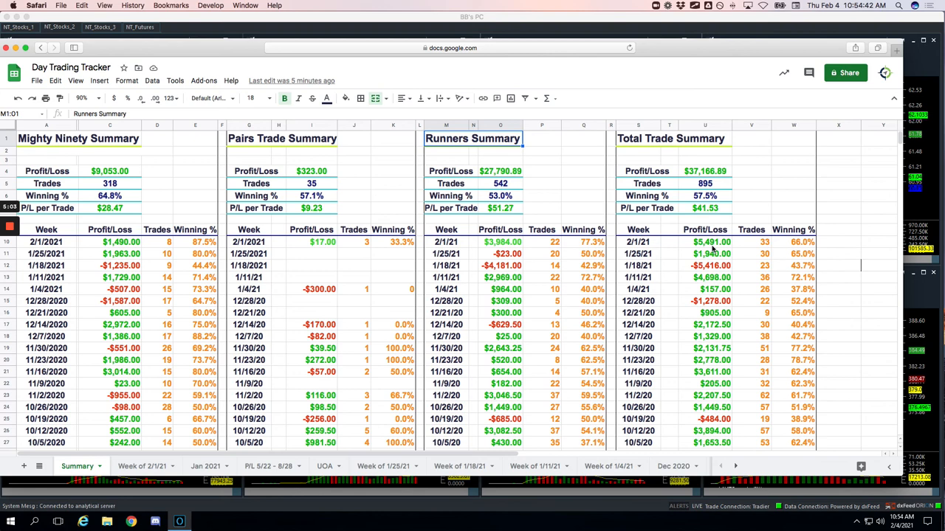
{"action": "mouse_move", "coordinate": [765, 247]}
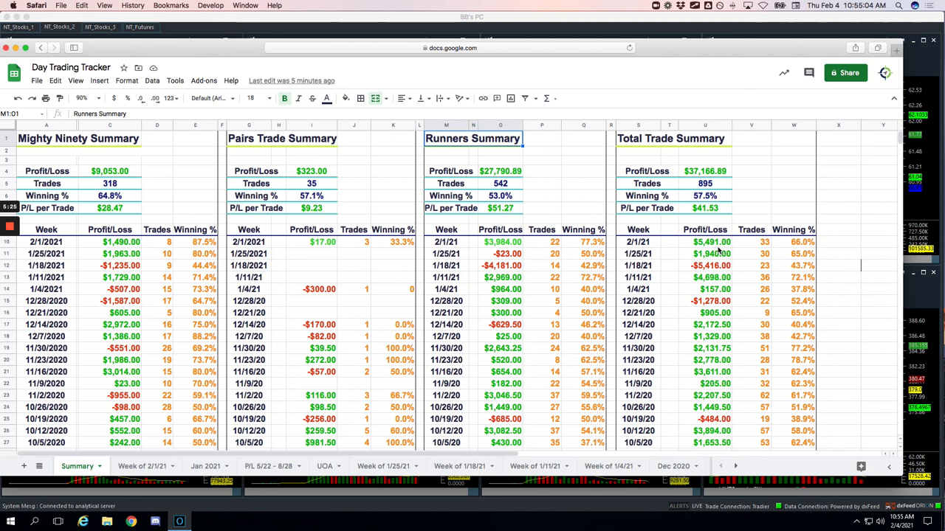
{"action": "mouse_move", "coordinate": [409, 267]}
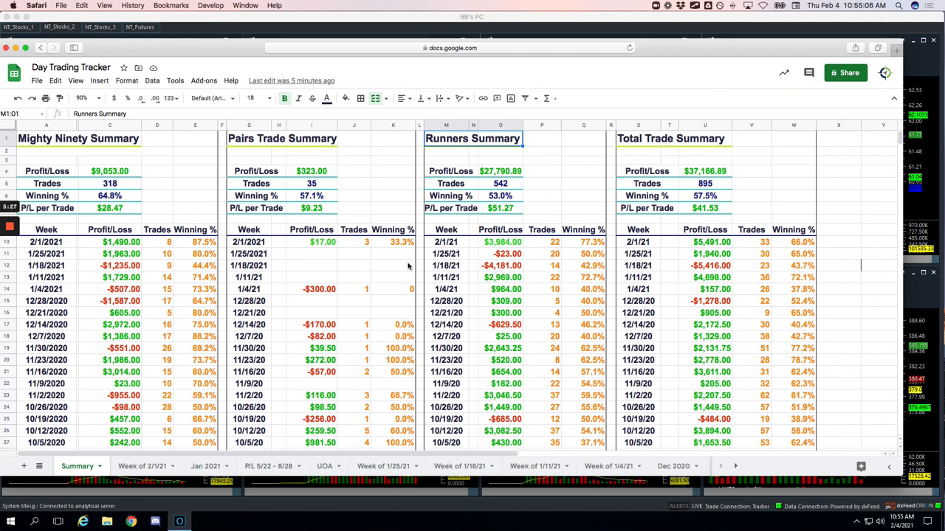